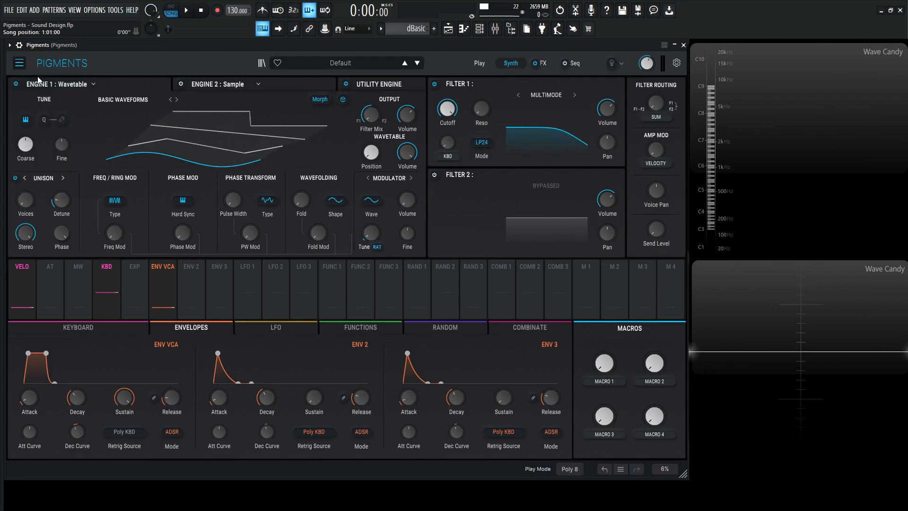
Switch Engine 1 to the Analog type and narrow Oscillator 2's square-wave pulse width.
click(57, 84)
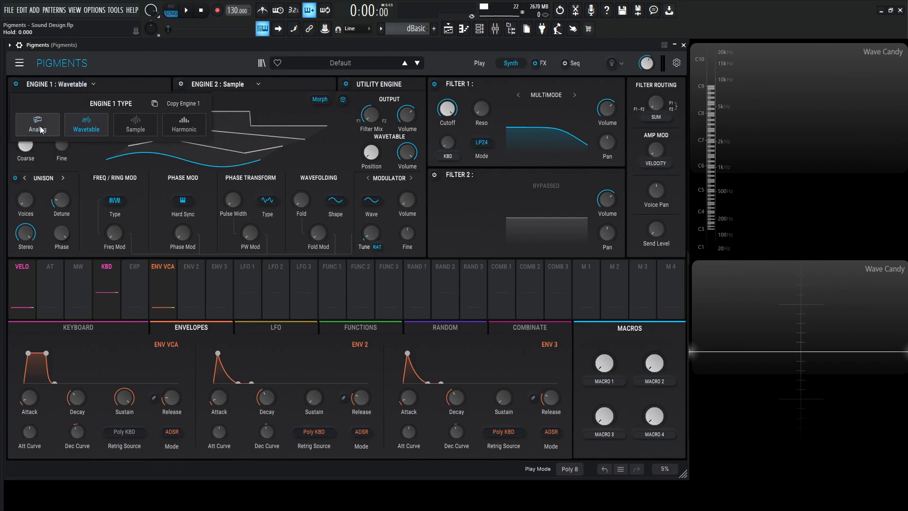
click(37, 125)
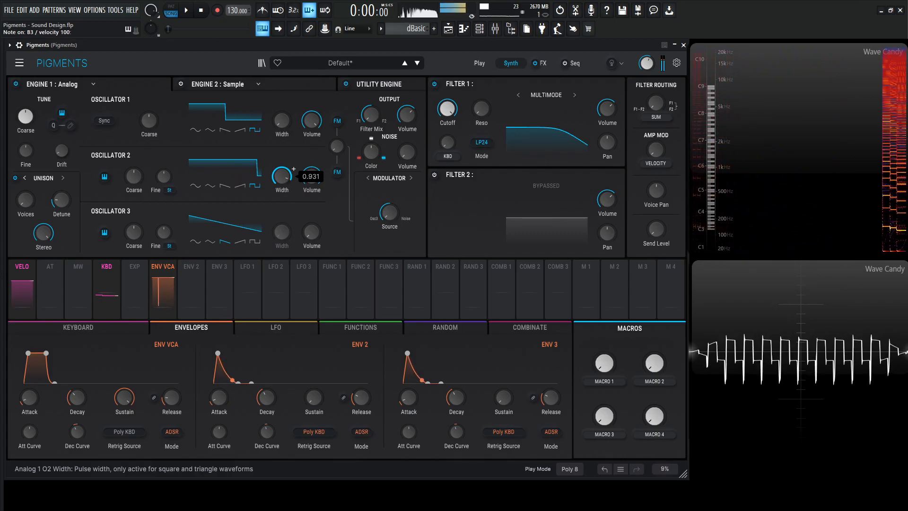
drag(282, 176, 284, 171)
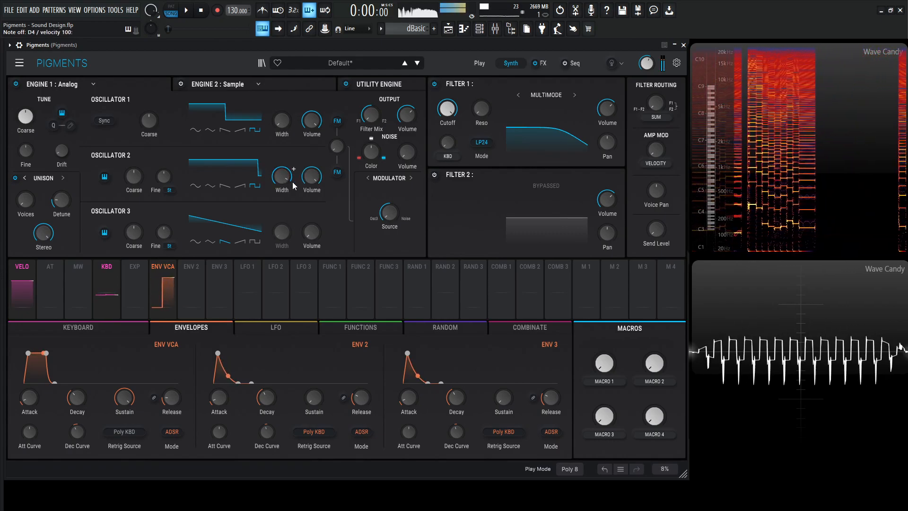
drag(281, 177, 284, 174)
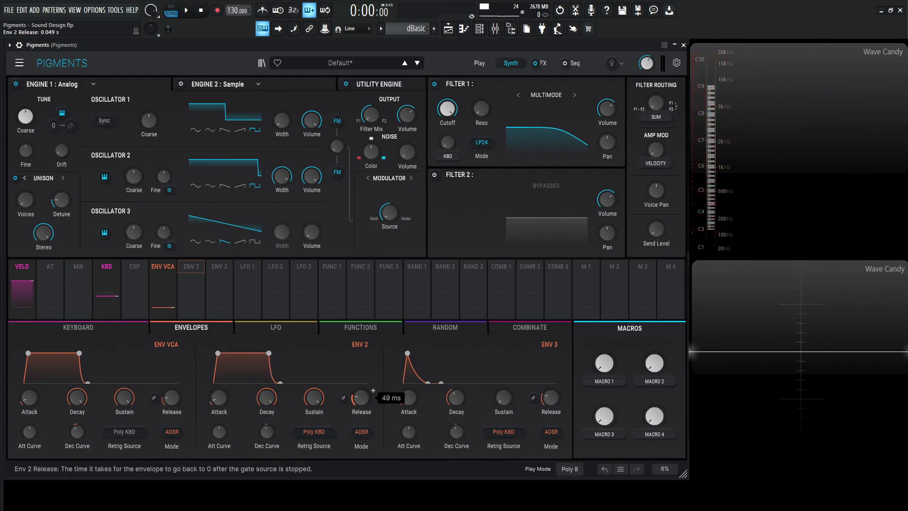
Shorten Envelope 2's release to about 49 ms.
drag(360, 396, 361, 405)
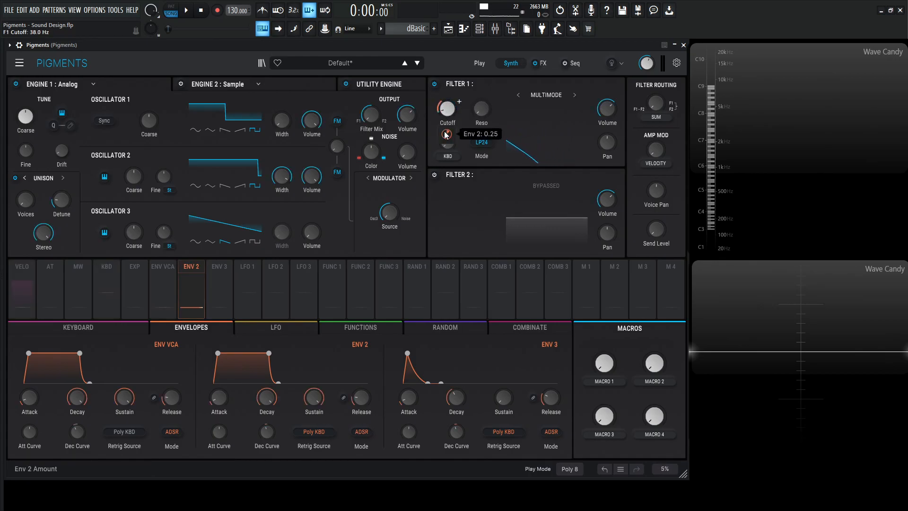
Set Envelope 2's modulation depth on Filter 1's cutoff to about 0.68.
drag(446, 134, 446, 122)
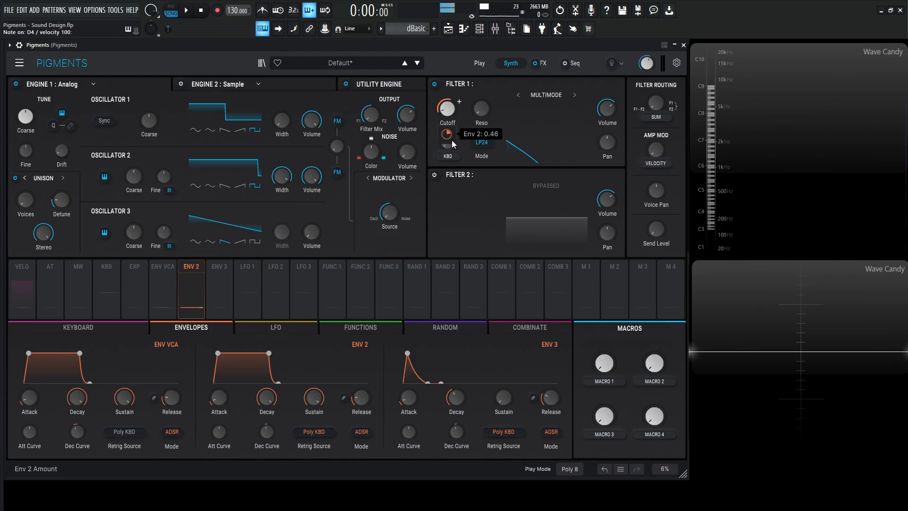
drag(446, 134, 446, 125)
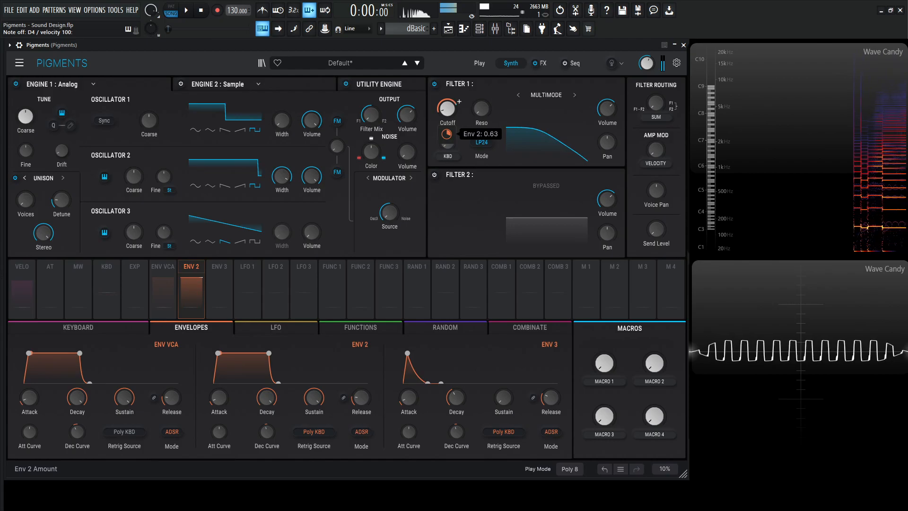
drag(446, 134, 446, 141)
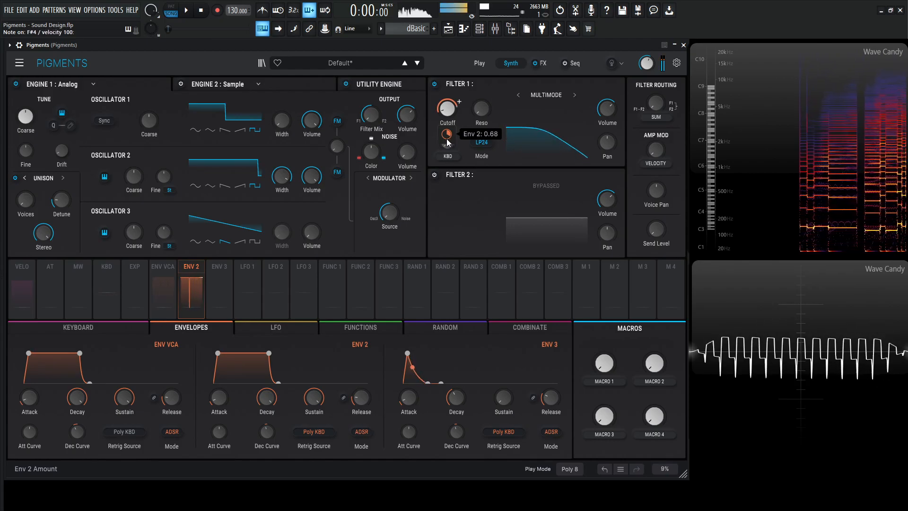
drag(447, 134, 447, 131)
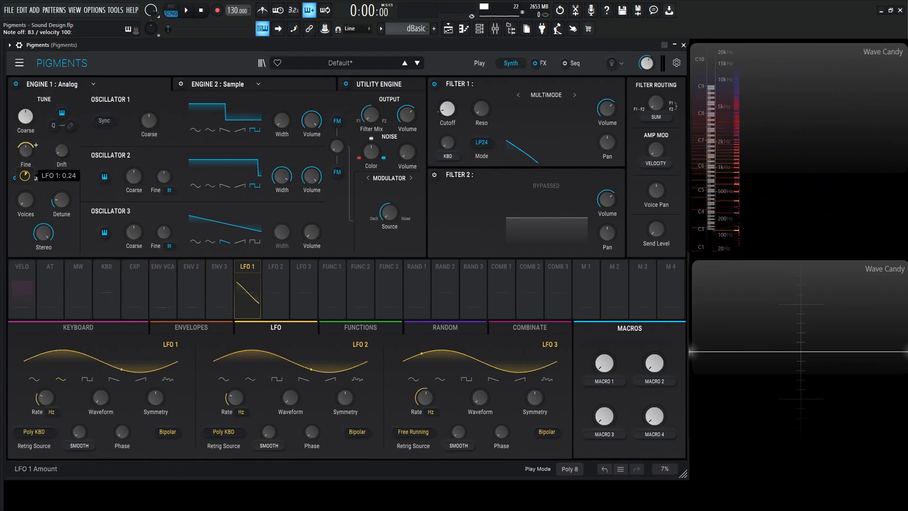
Add LFO 1 at about 0.24 on fine pitch, set it free-running and speed up its rate.
drag(24, 175, 25, 182)
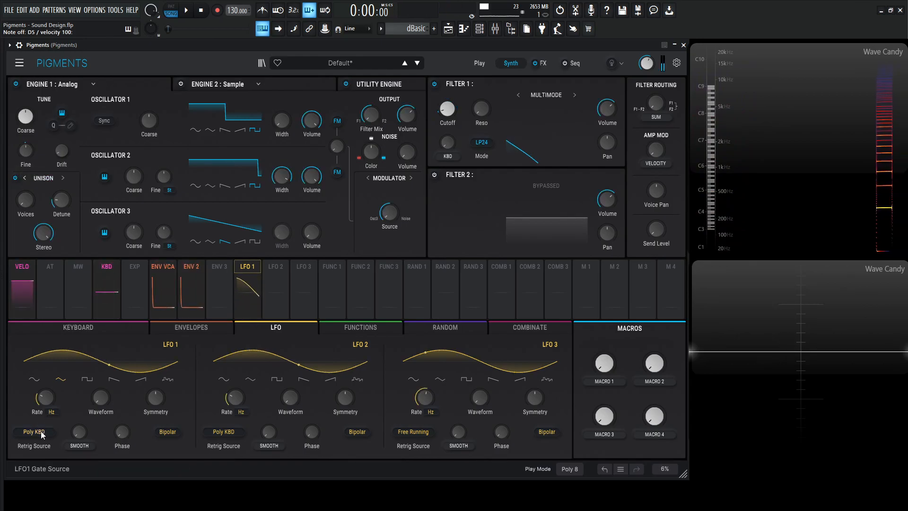
click(34, 431)
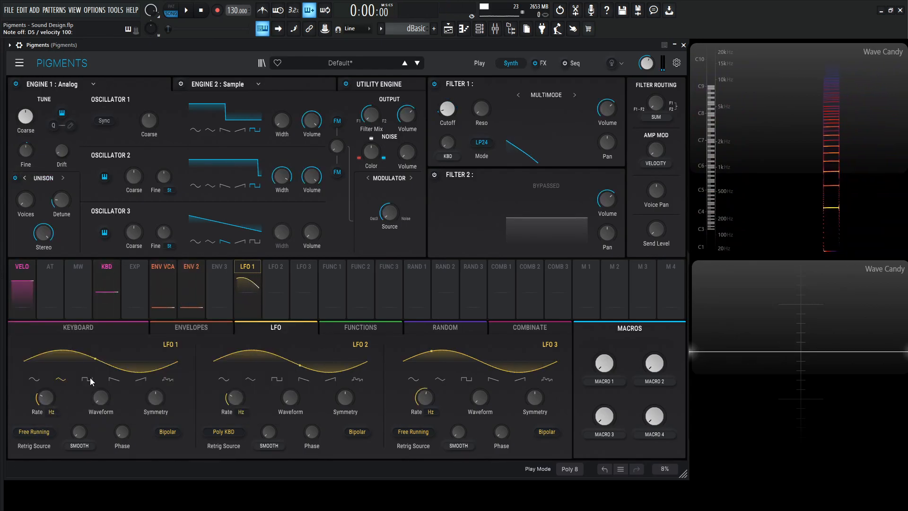
drag(37, 396, 37, 391)
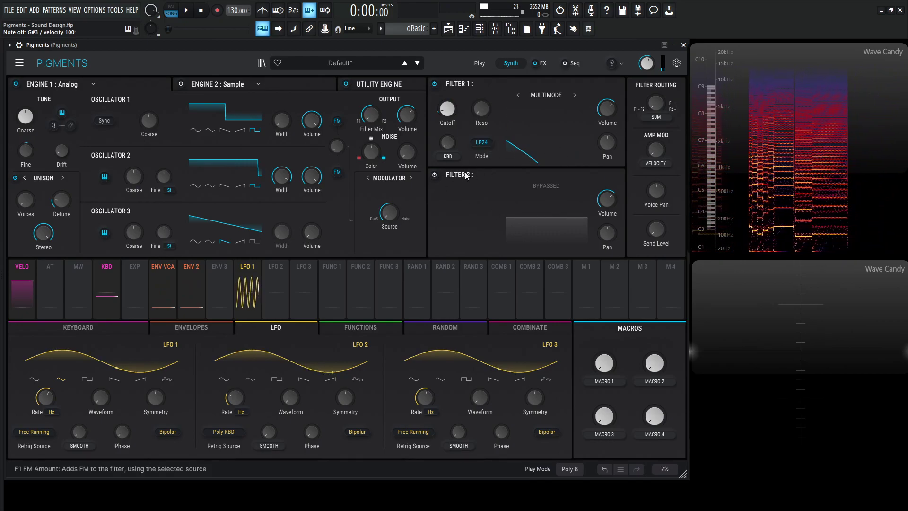
Enable Filter 2 as an HP36 high-pass and bring its cutoff down to about 34 Hz.
click(433, 175)
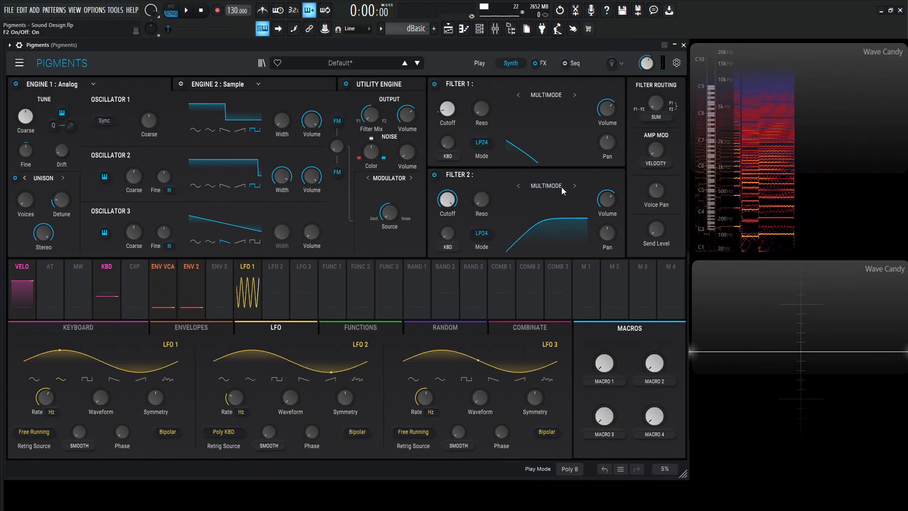
click(482, 246)
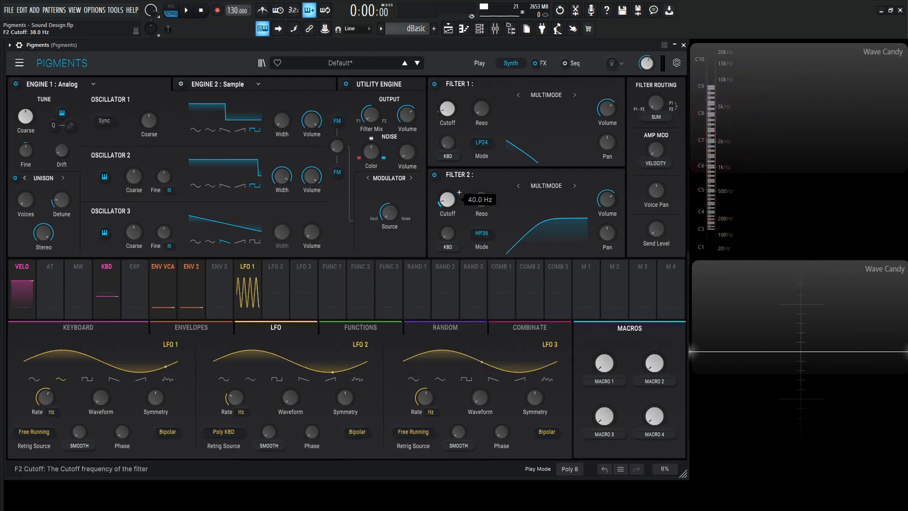
drag(447, 200, 450, 204)
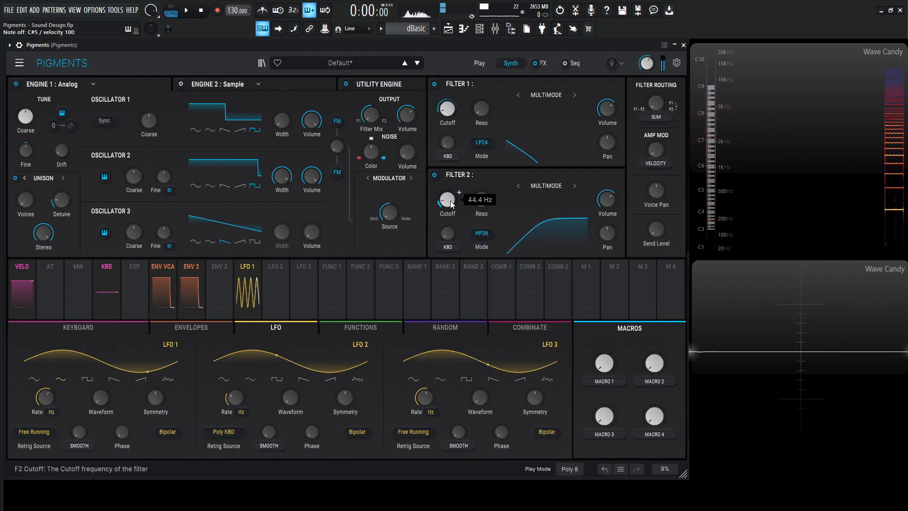
drag(448, 198, 448, 208)
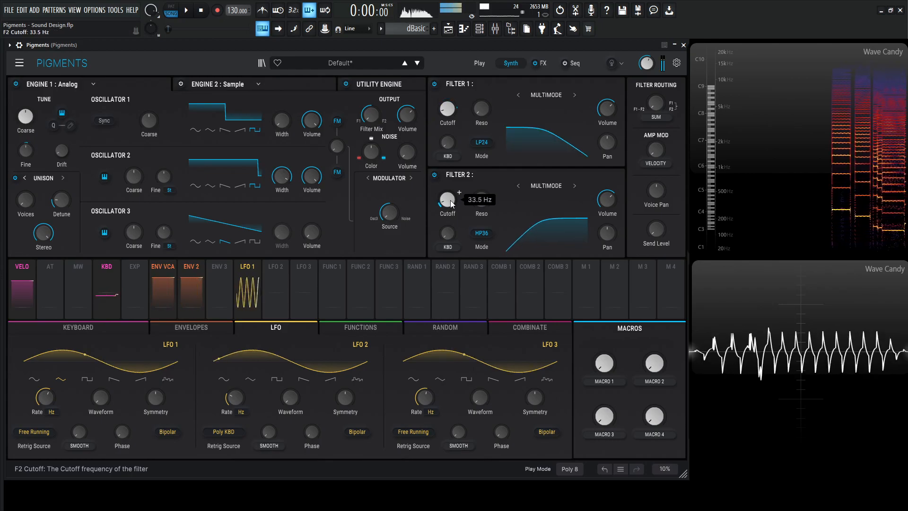
drag(448, 198, 447, 194)
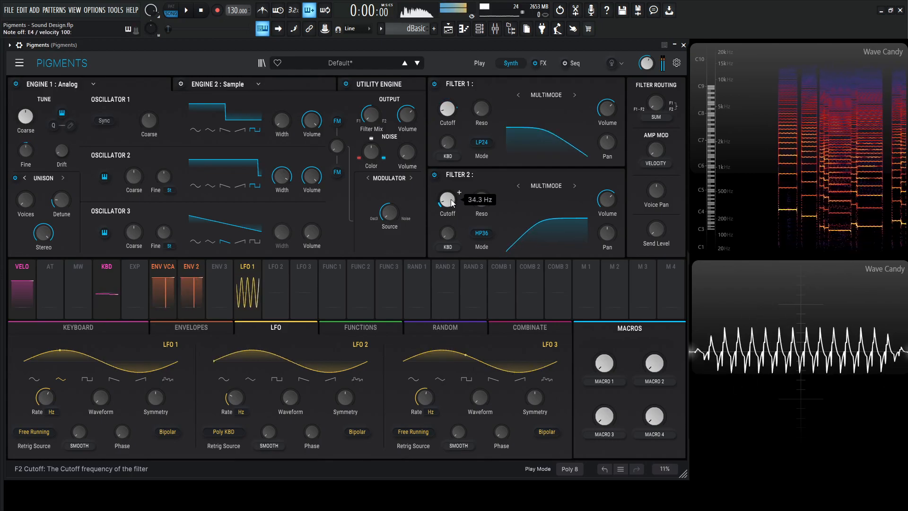
drag(448, 200, 447, 208)
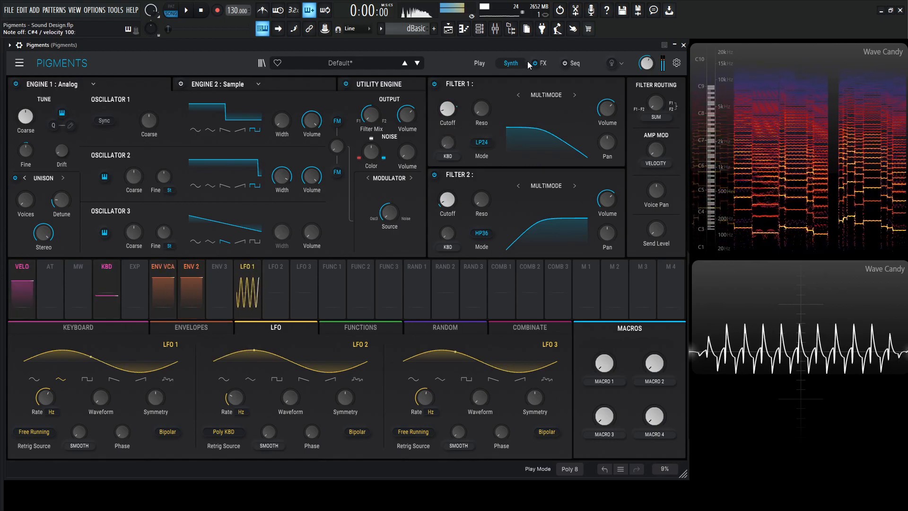
Lower the reverb mix to around 23% in the effects chain.
click(544, 62)
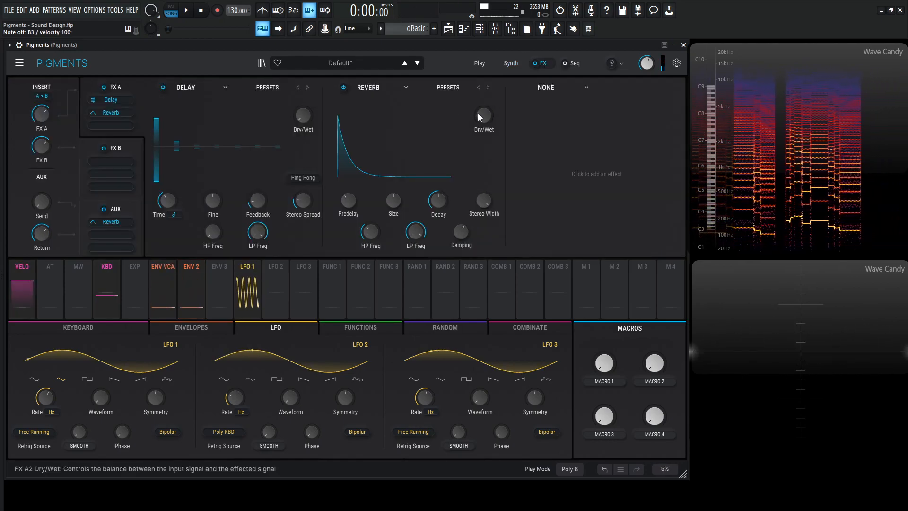
drag(483, 115, 484, 107)
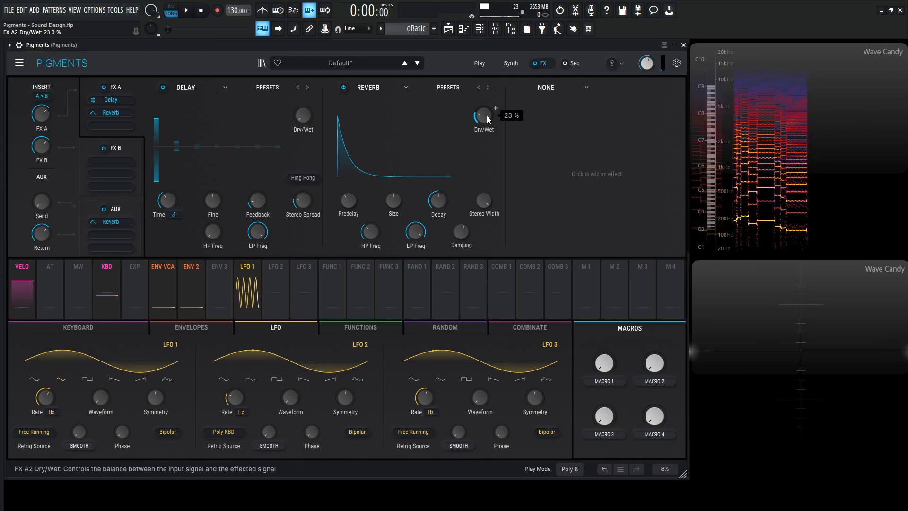
drag(482, 114, 482, 104)
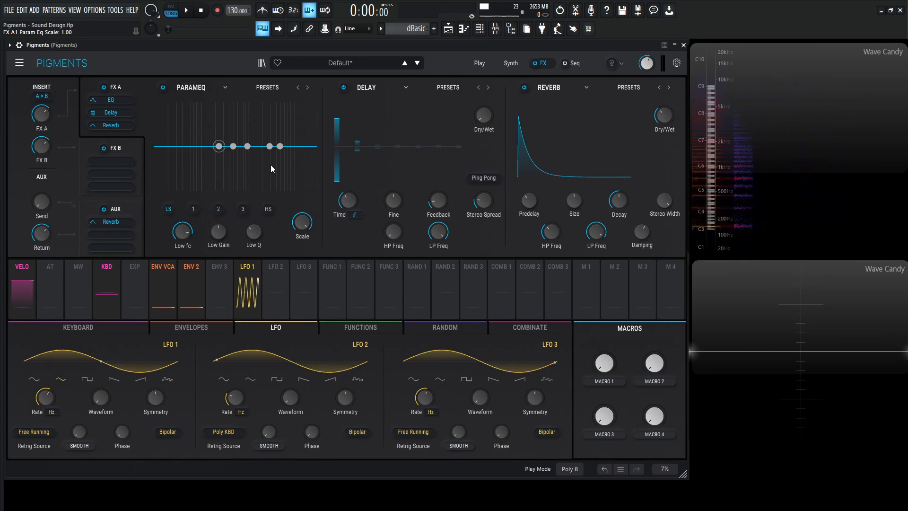
Shape a narrow ParamEQ peak and settle the third band's gain near 5.8 dB.
drag(268, 146, 269, 119)
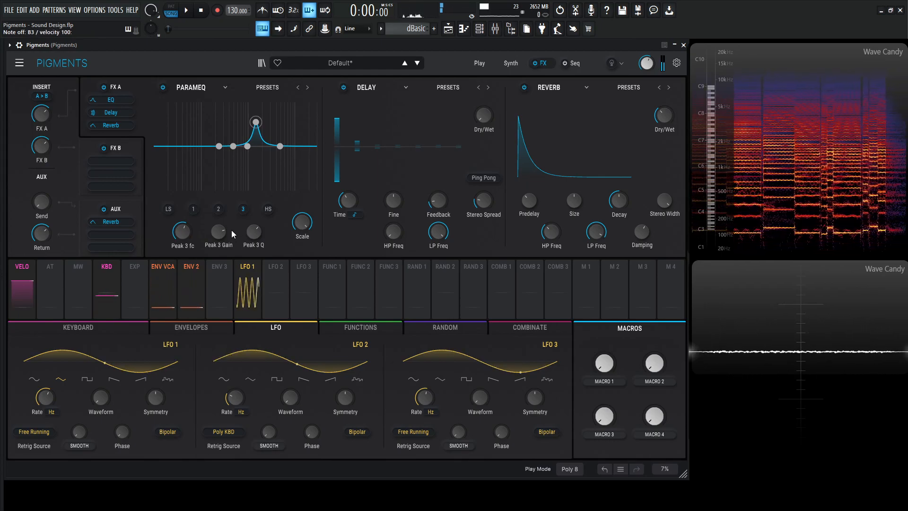
drag(218, 231, 219, 228)
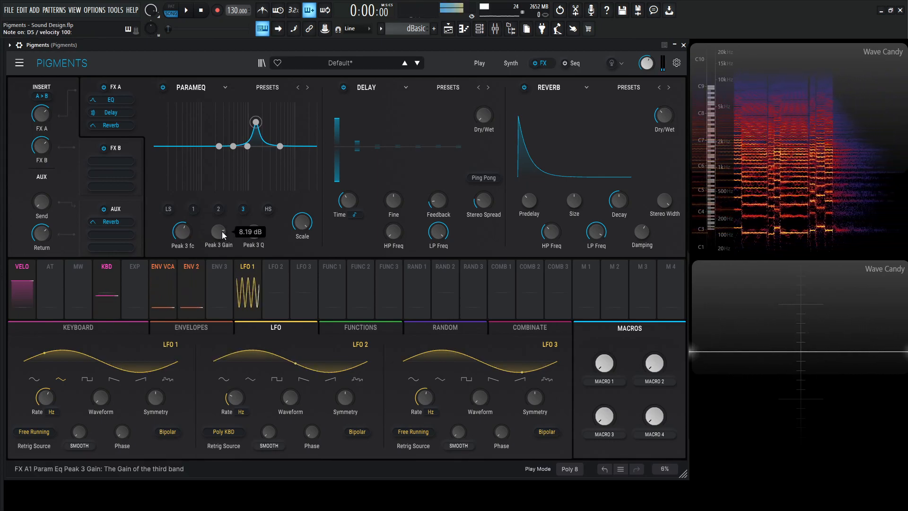
drag(218, 231, 218, 238)
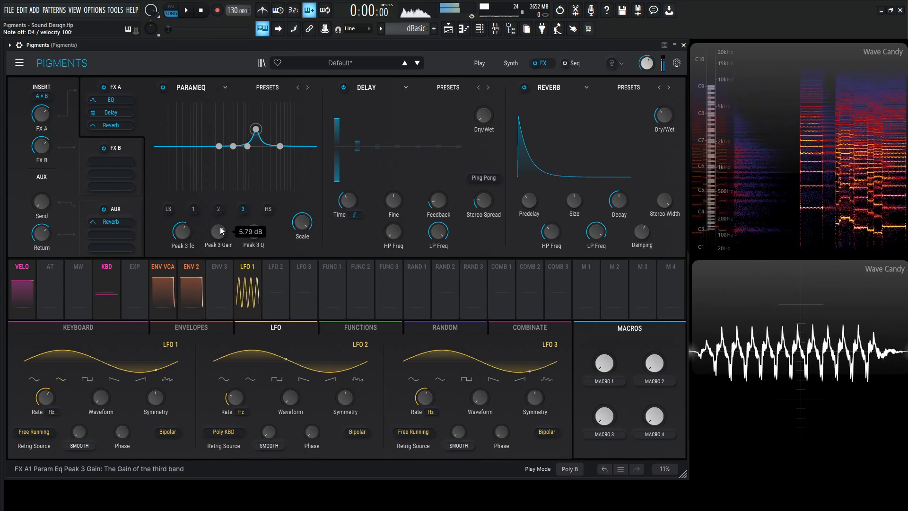
Set Env 2 depth on Filter 1 cutoff to 0.65 and lower the reverb low-pass to about 4889 Hz.
click(509, 63)
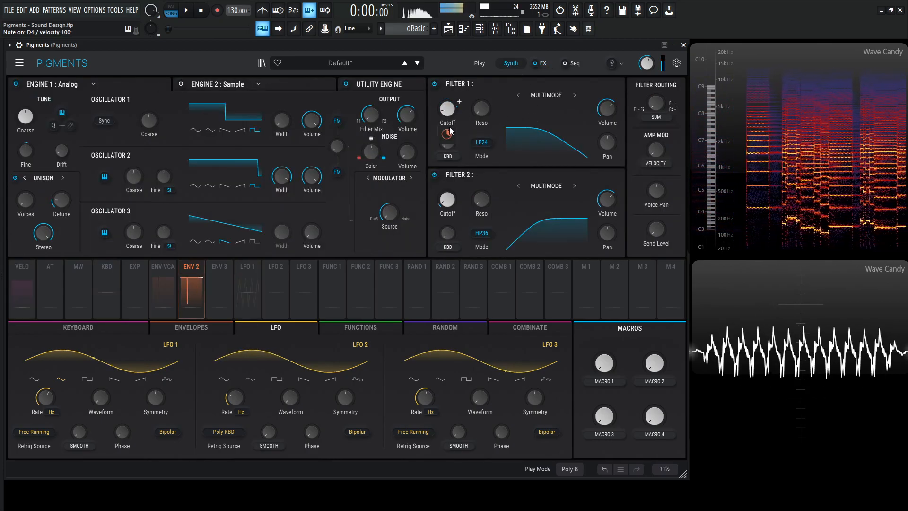
drag(447, 133, 447, 131)
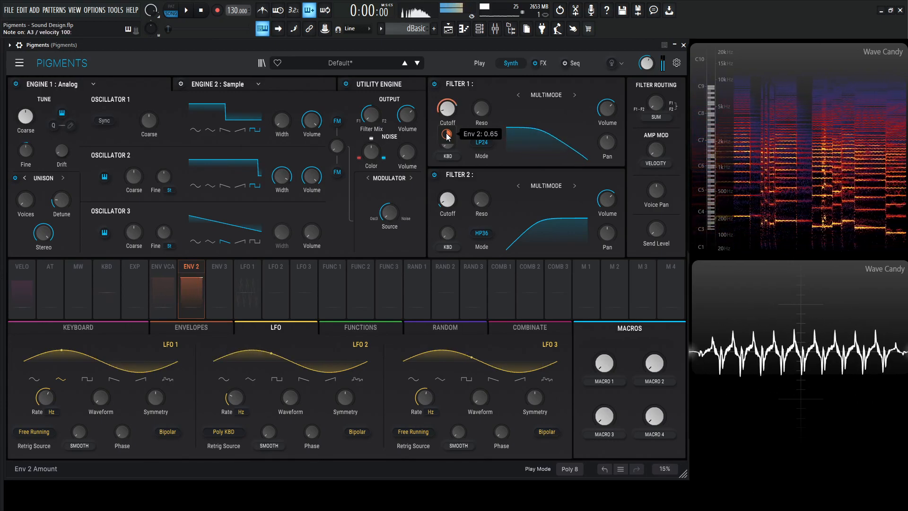
click(540, 63)
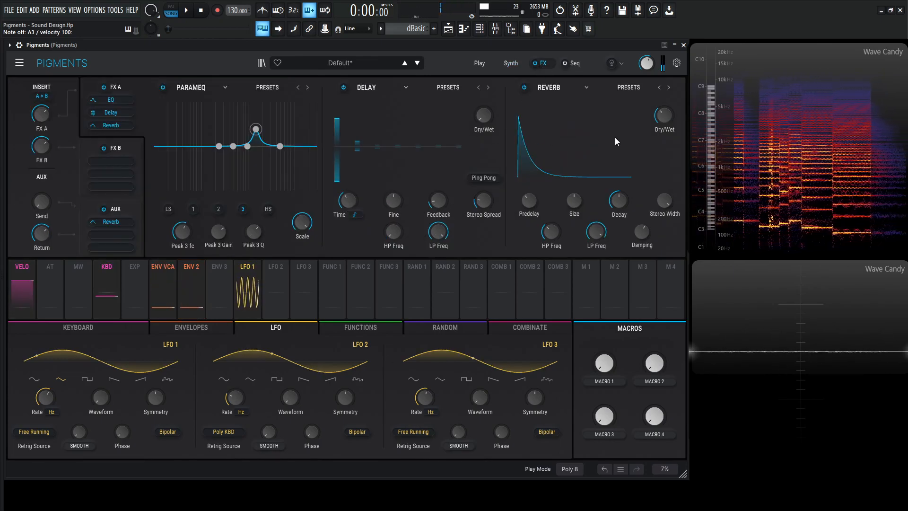
drag(595, 233, 595, 226)
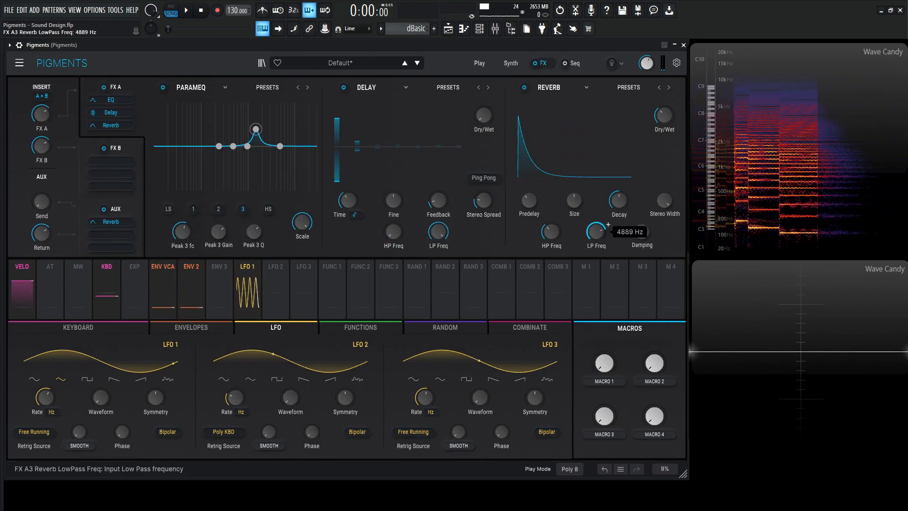
drag(595, 231, 595, 229)
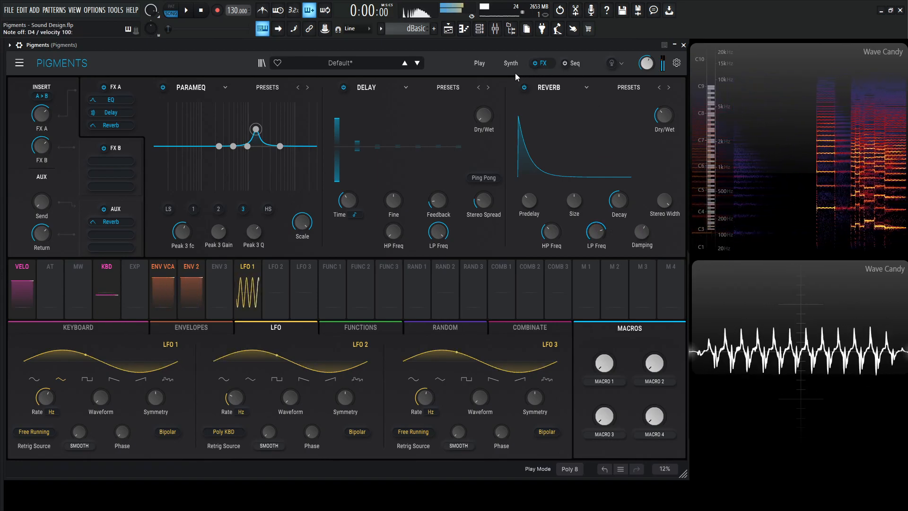
Nudge Oscillator 2's pulse width to about 0.926 on the synth page.
click(510, 63)
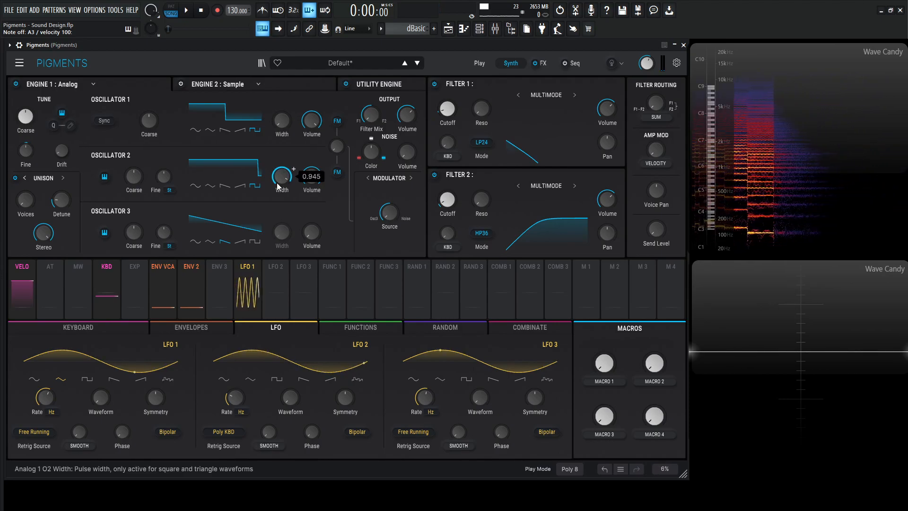
drag(282, 177, 282, 183)
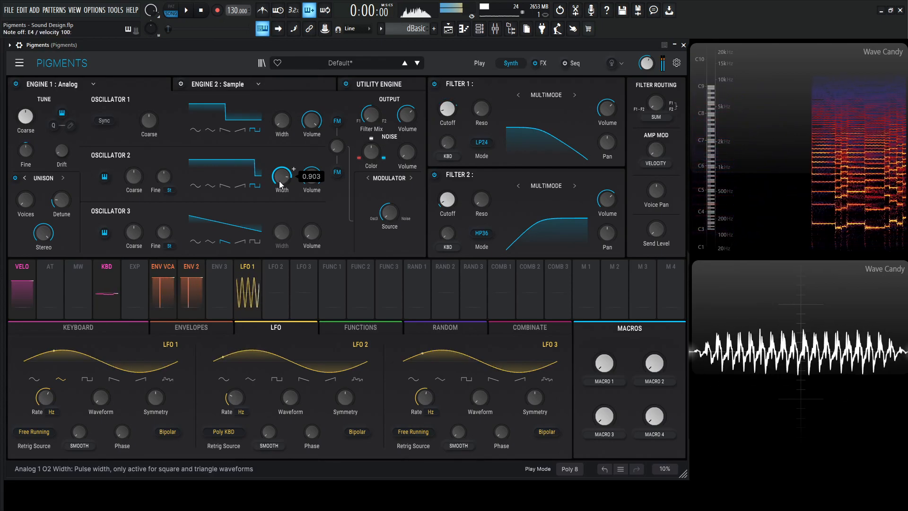
drag(282, 174, 282, 186)
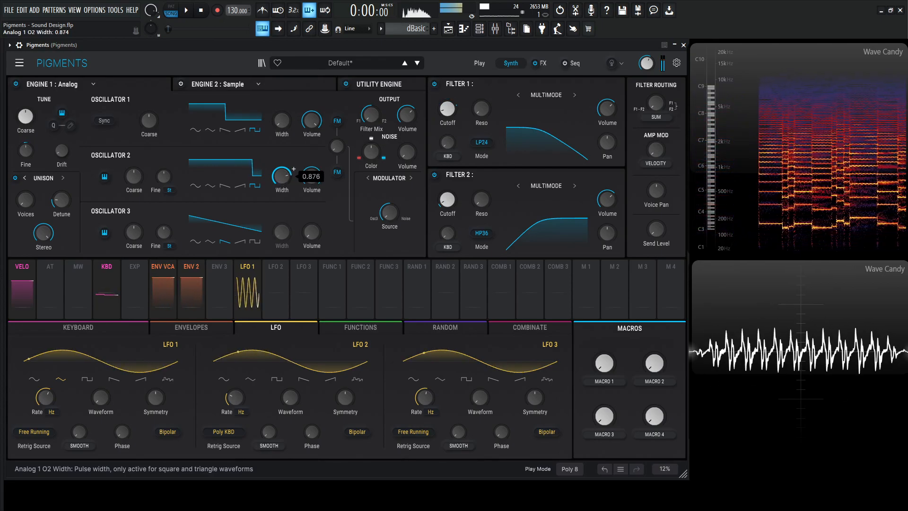
drag(281, 176, 281, 171)
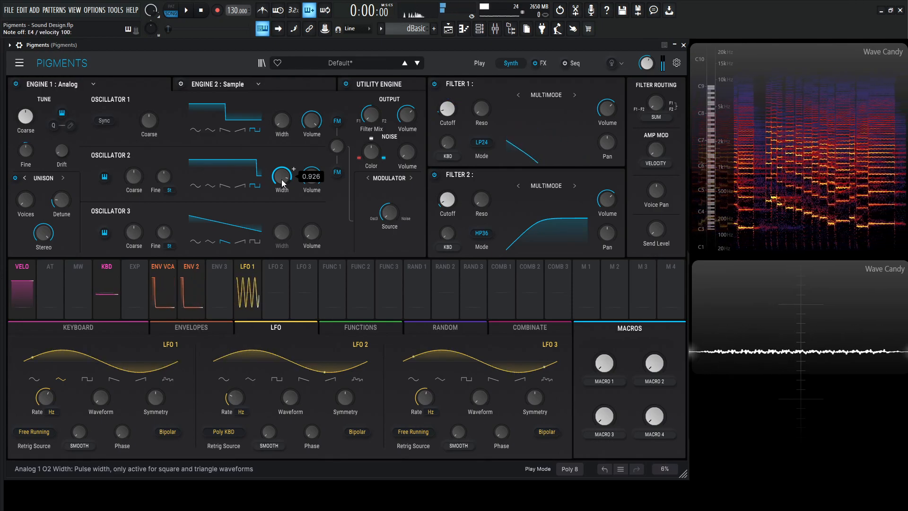
Set the filter modes and assign Macro 1 depth to Filter 1's cutoff.
click(558, 267)
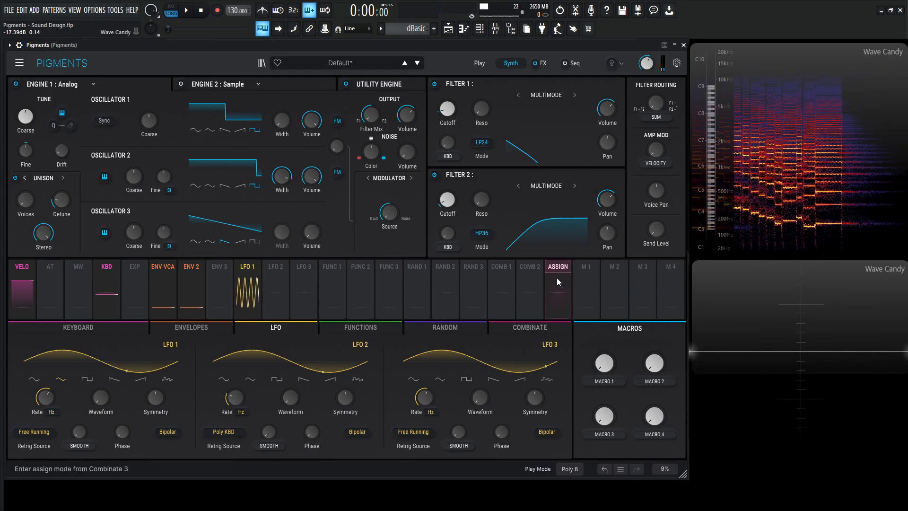
click(558, 279)
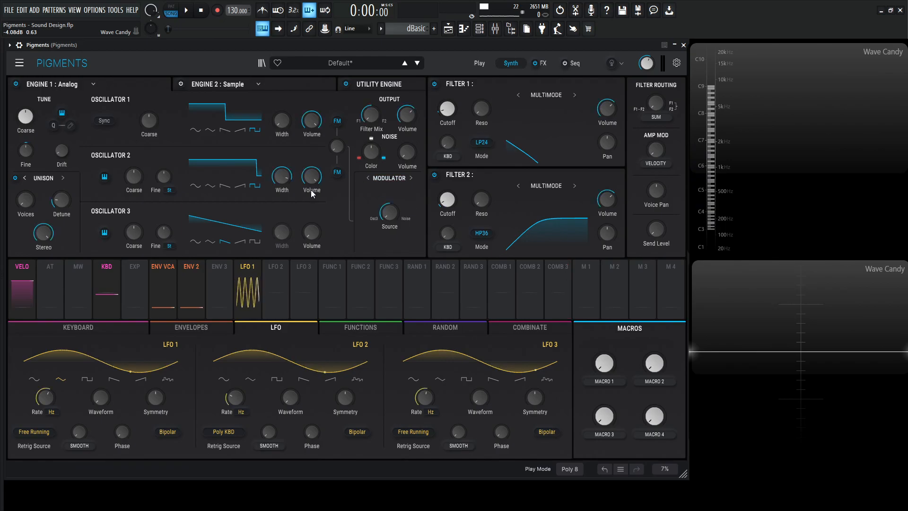
click(544, 62)
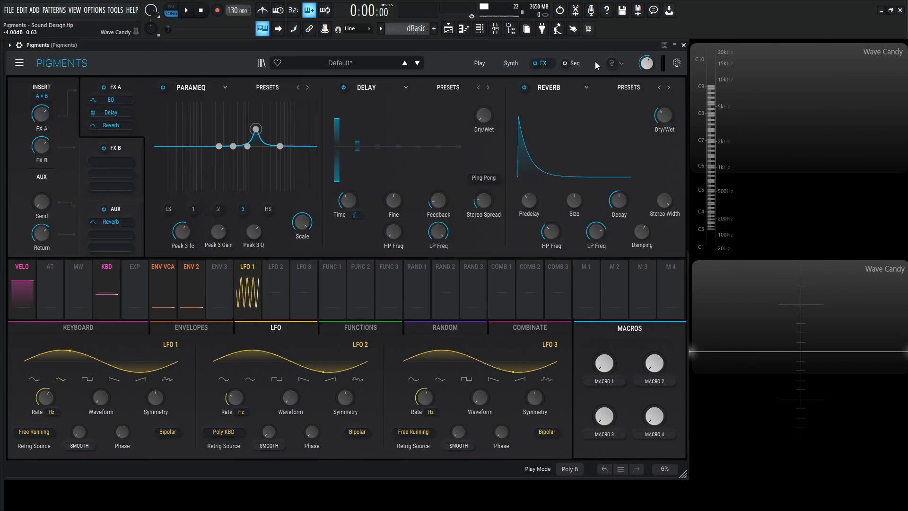
click(510, 62)
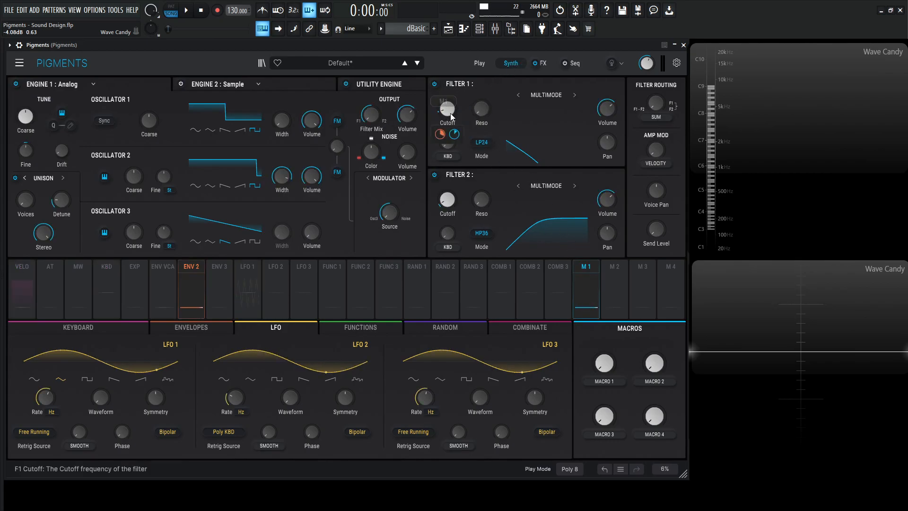
drag(448, 107, 447, 115)
text(TONE)
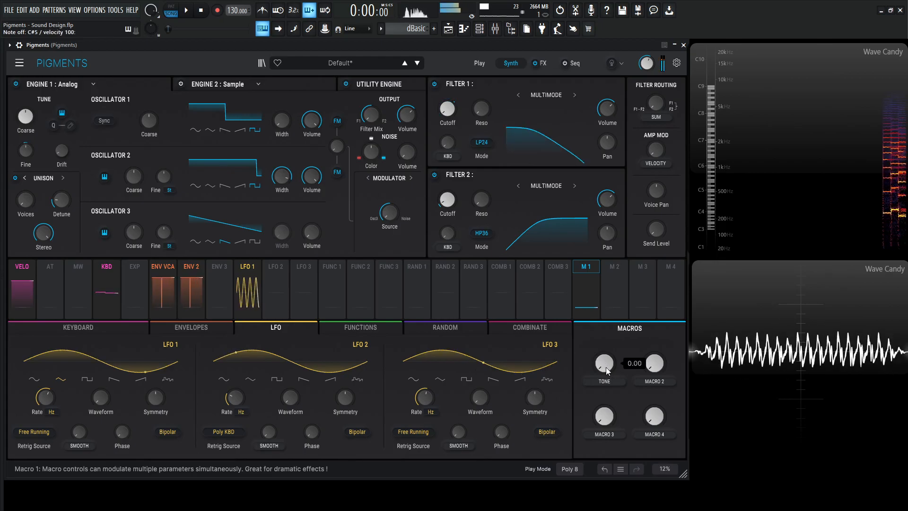
Audition the Tone macro and leave it around 0.3.
drag(603, 363, 604, 347)
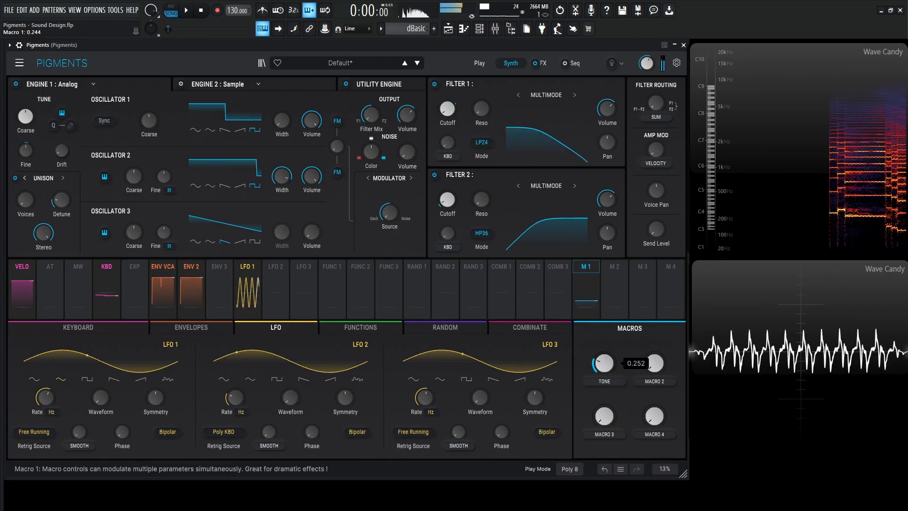
drag(602, 363, 602, 379)
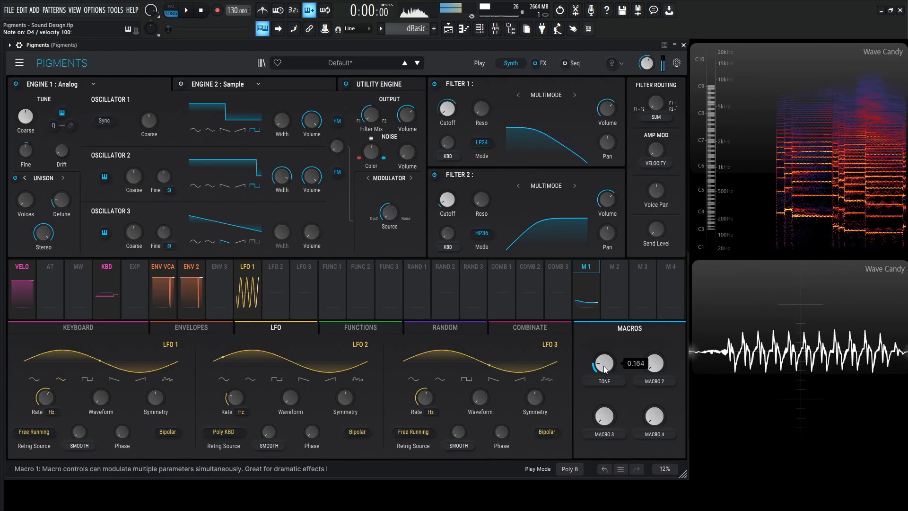
drag(603, 364, 604, 371)
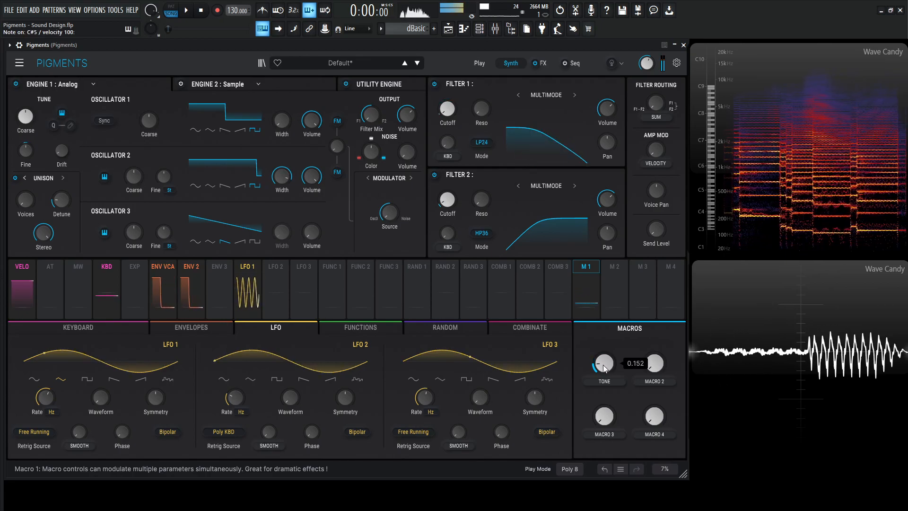
drag(604, 363, 604, 347)
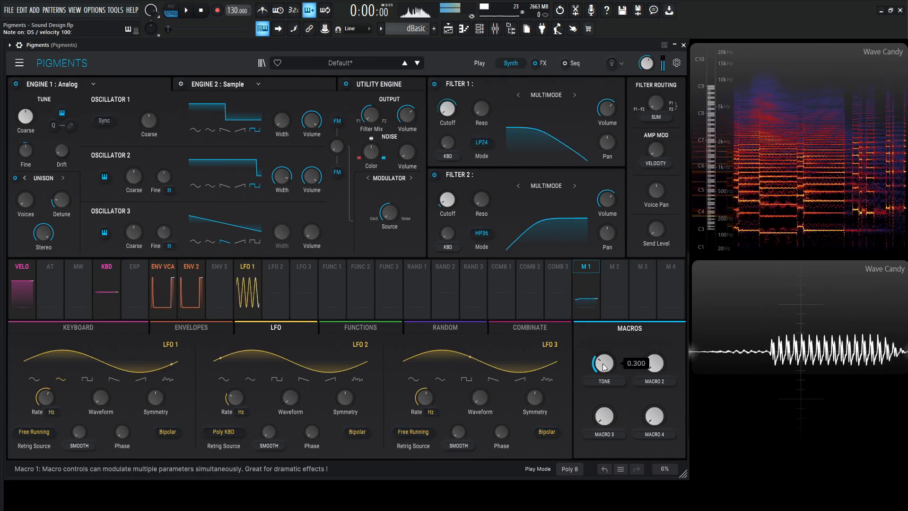
drag(604, 363, 603, 358)
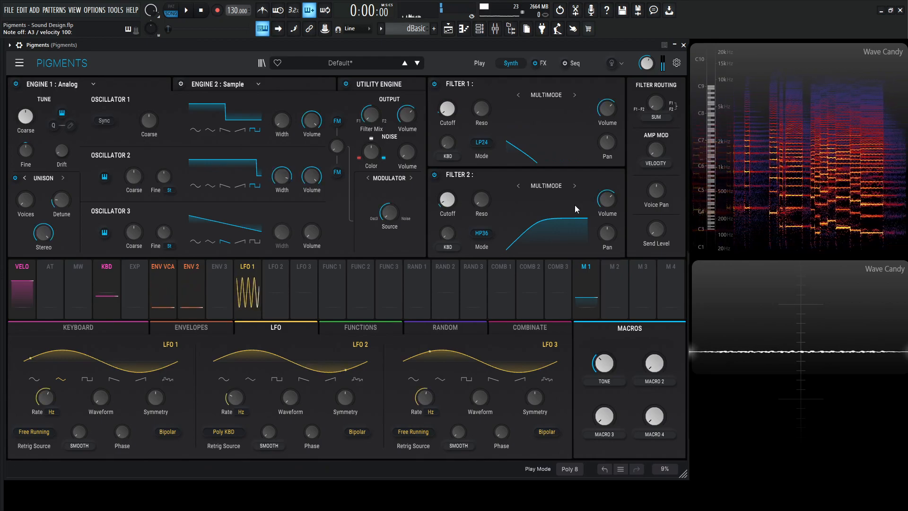
Reset Filter 1's resonance to zero and nudge the Res macro.
drag(482, 108, 481, 115)
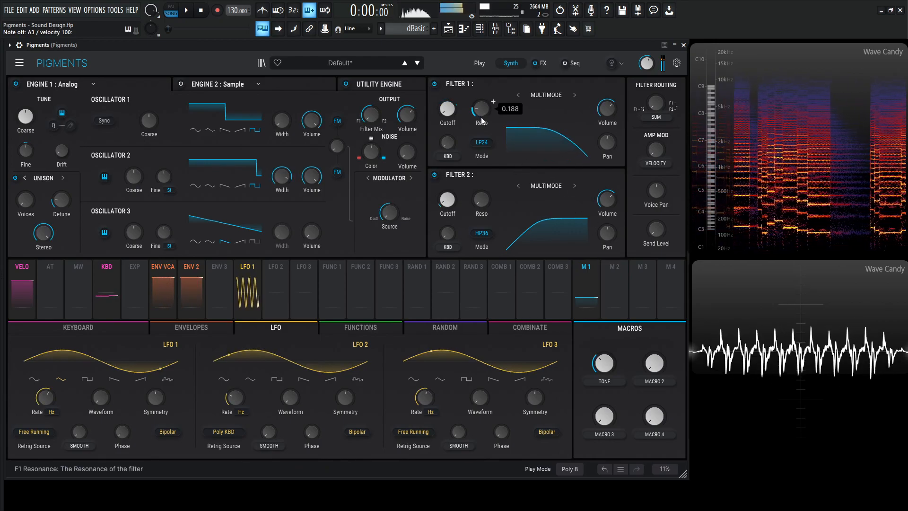
drag(480, 108, 481, 134)
text(RES)
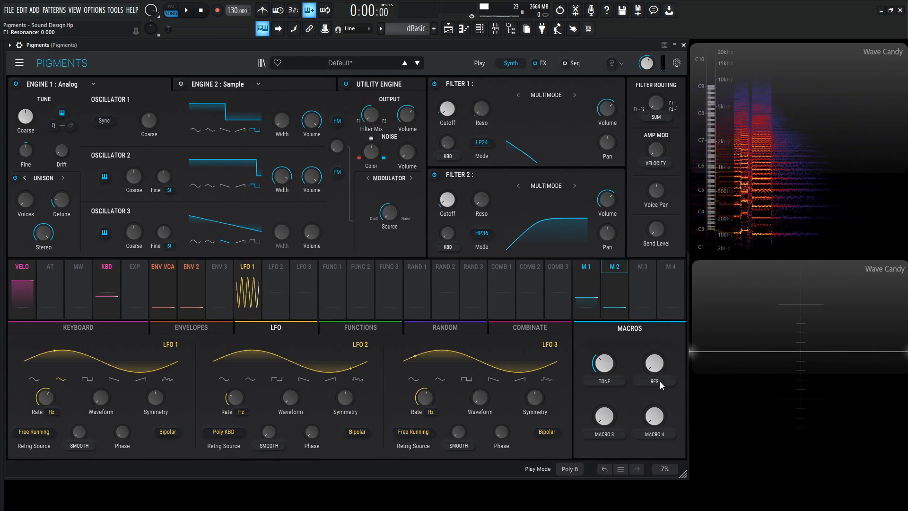
drag(653, 362, 654, 356)
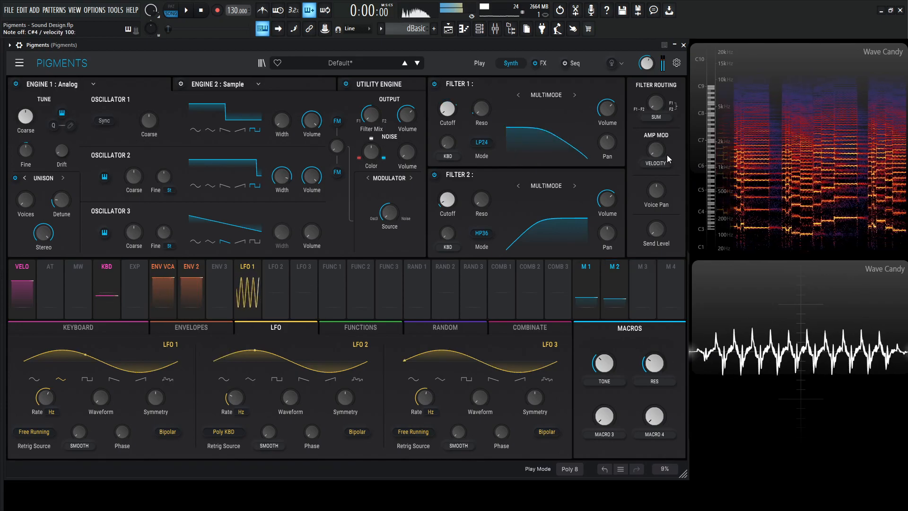
Raise the ParamEQ's first peak gain and narrow its Q into a tall mid peak.
click(544, 62)
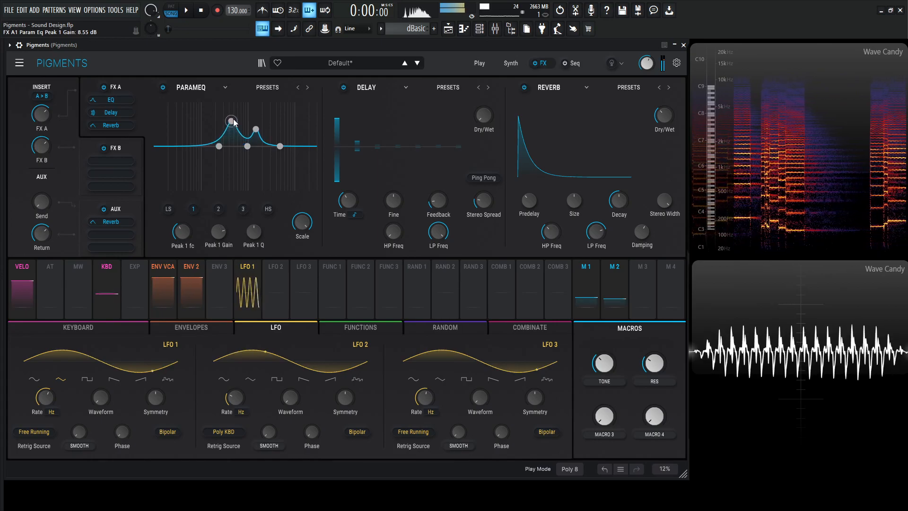
drag(231, 120, 213, 112)
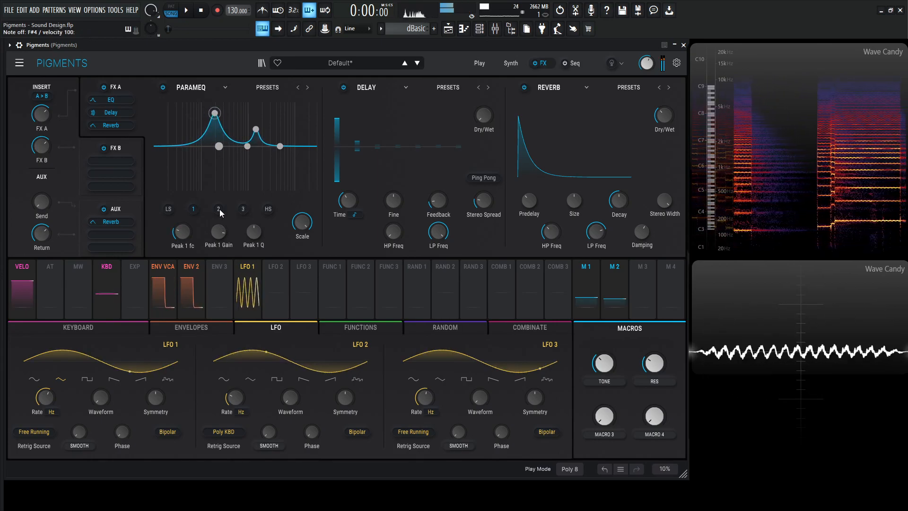
drag(253, 232, 252, 215)
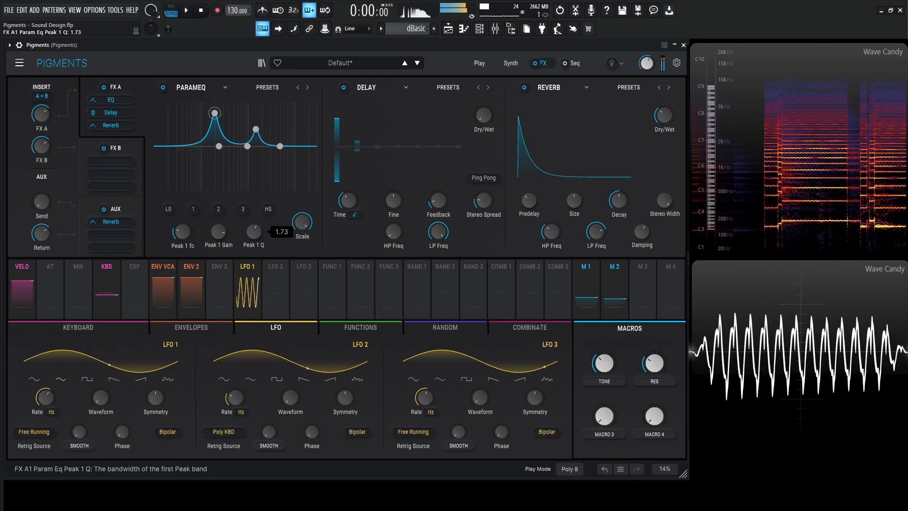
drag(219, 223, 218, 238)
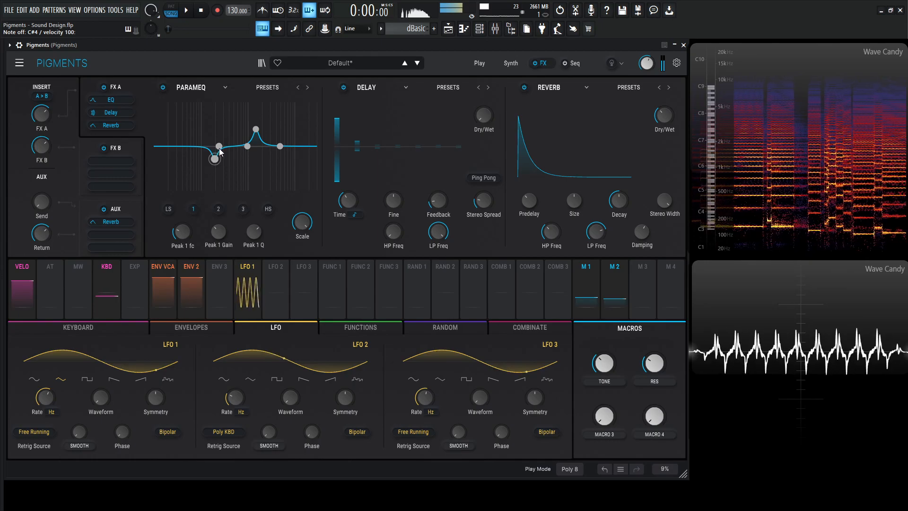
Cut the low end with the low-shelf band and set its corner frequency.
drag(215, 158, 199, 146)
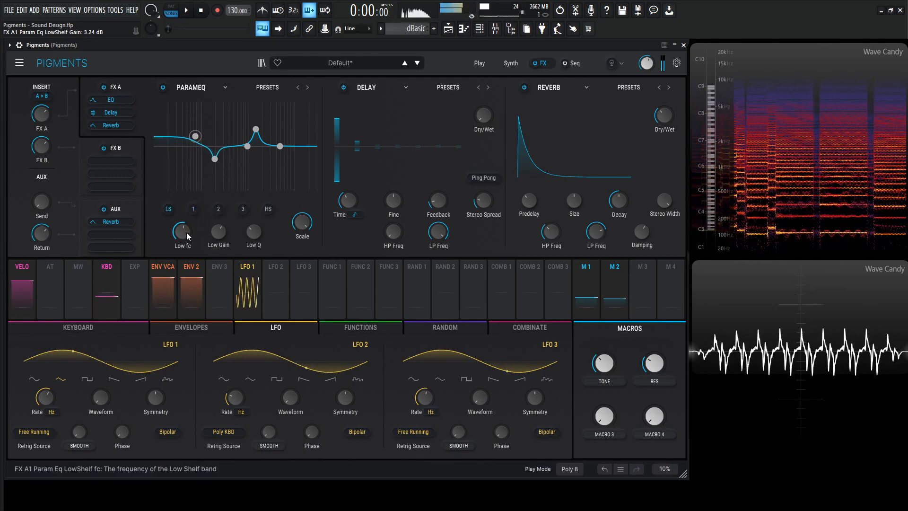
drag(183, 232, 182, 220)
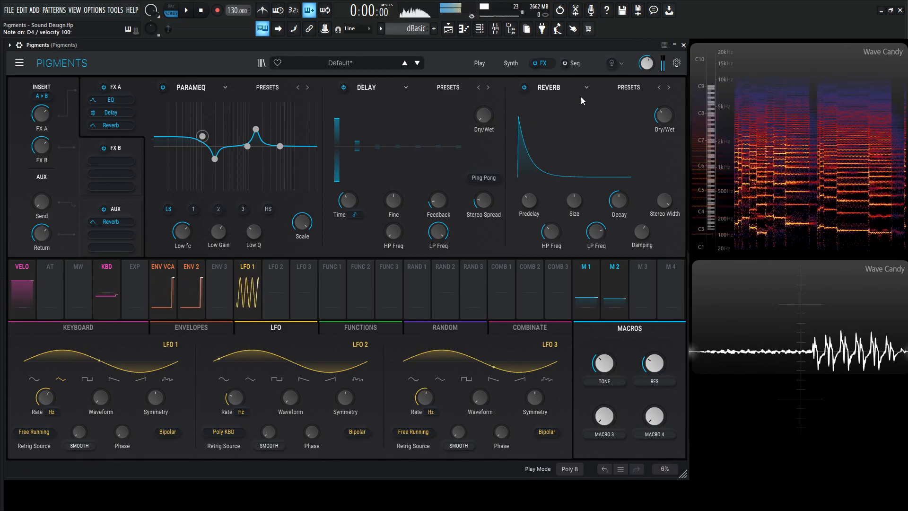
click(510, 62)
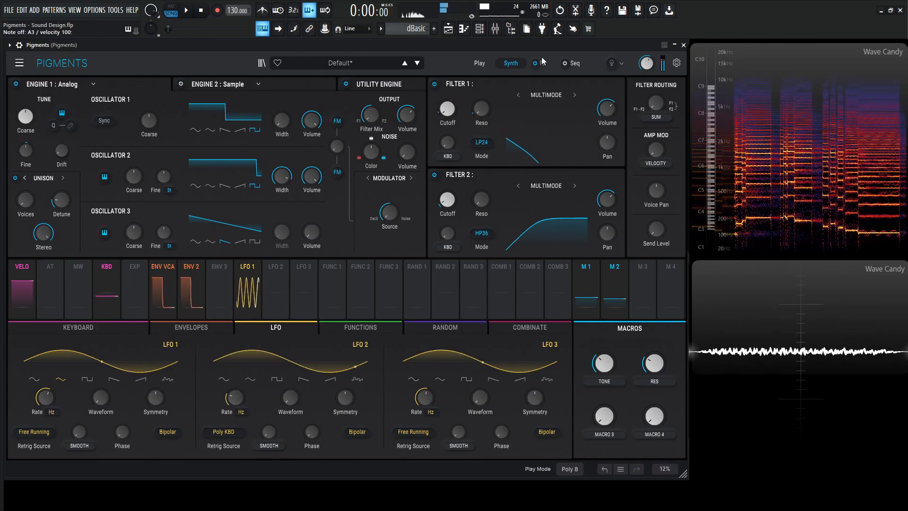
Band-limit the delay repeats with HP Freq ~66 Hz and LP Freq ~1339 Hz.
click(541, 62)
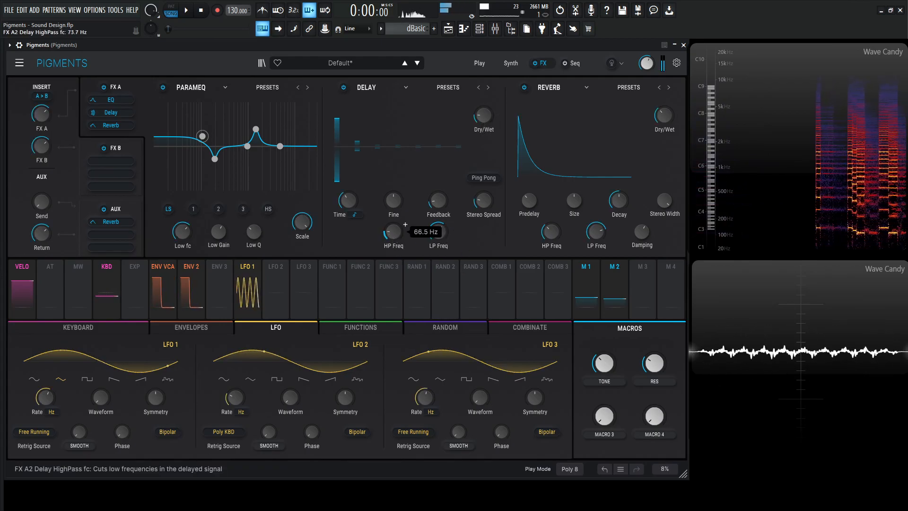
drag(438, 232, 439, 208)
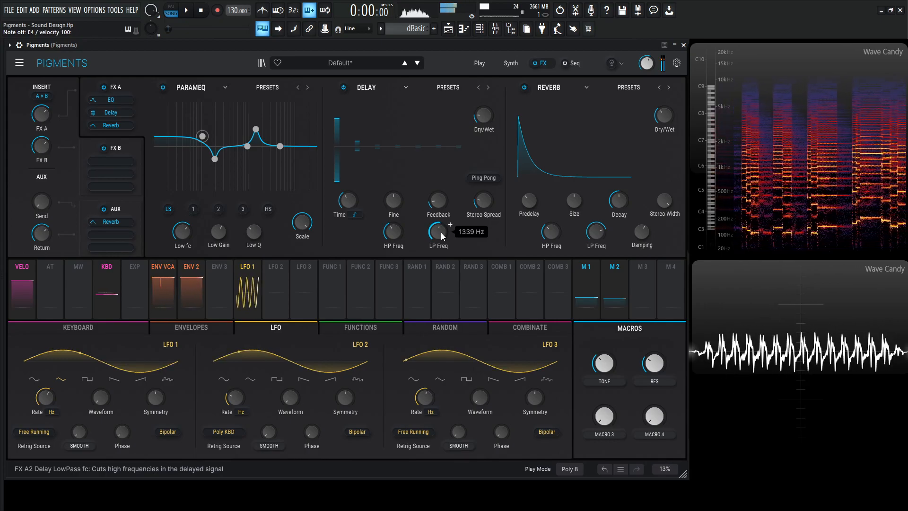
drag(573, 201, 573, 202)
text(DELAY)
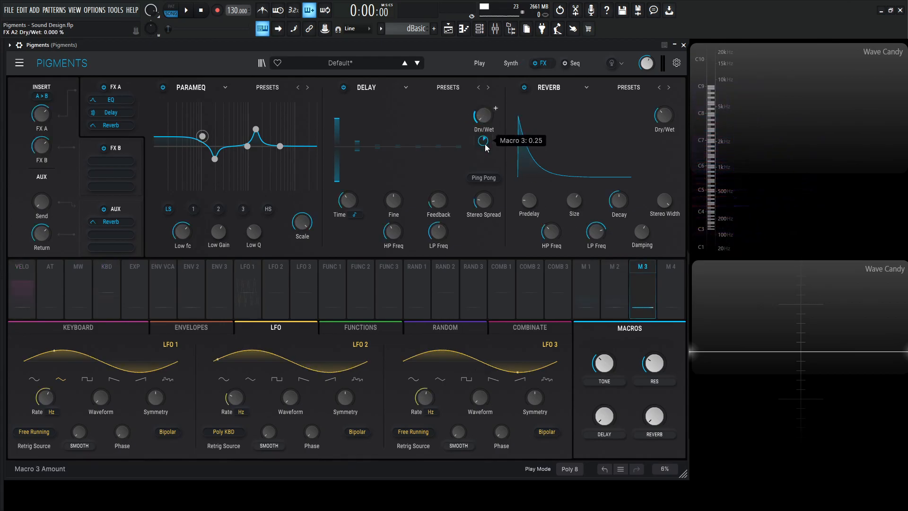
Set Macro 3's range on Delay Dry/Wet and audition the Tone macro.
click(670, 279)
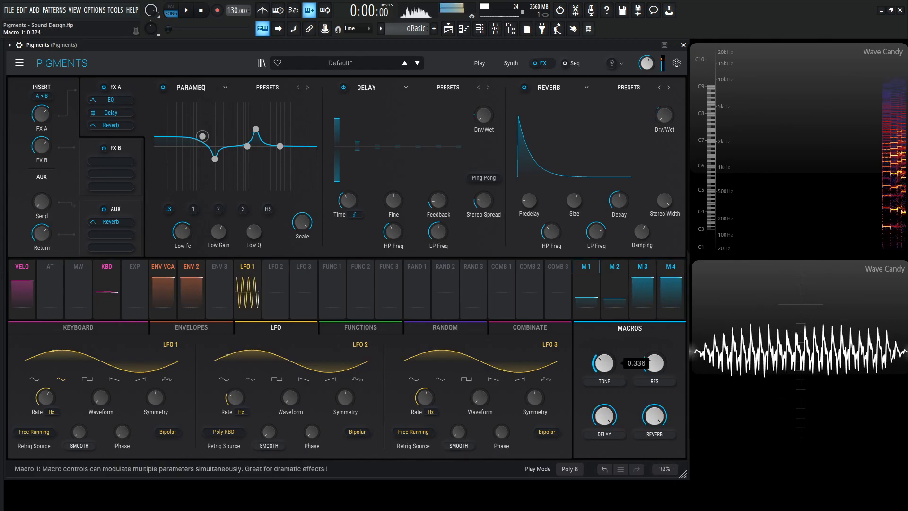
drag(602, 363, 602, 353)
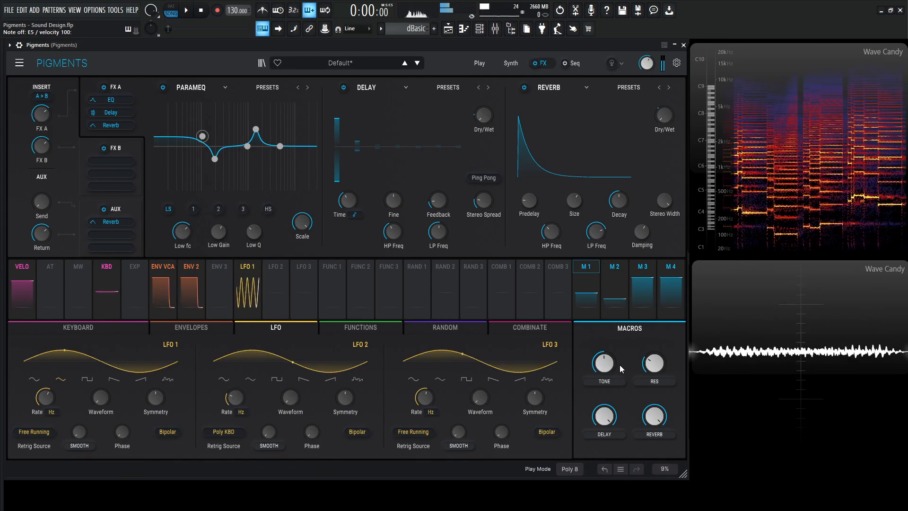
Tweak the VCA envelope, then set the White Noise Wide layer's volume in the Utility Engine.
click(191, 327)
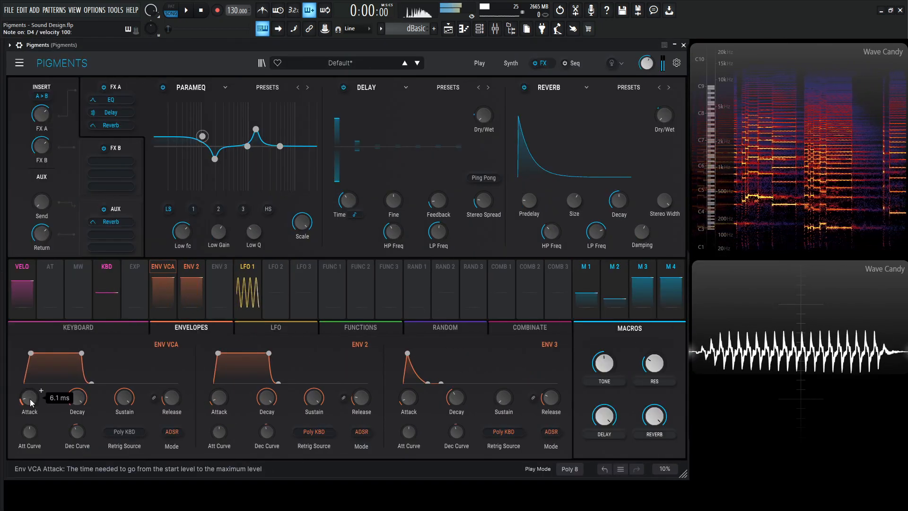
click(510, 62)
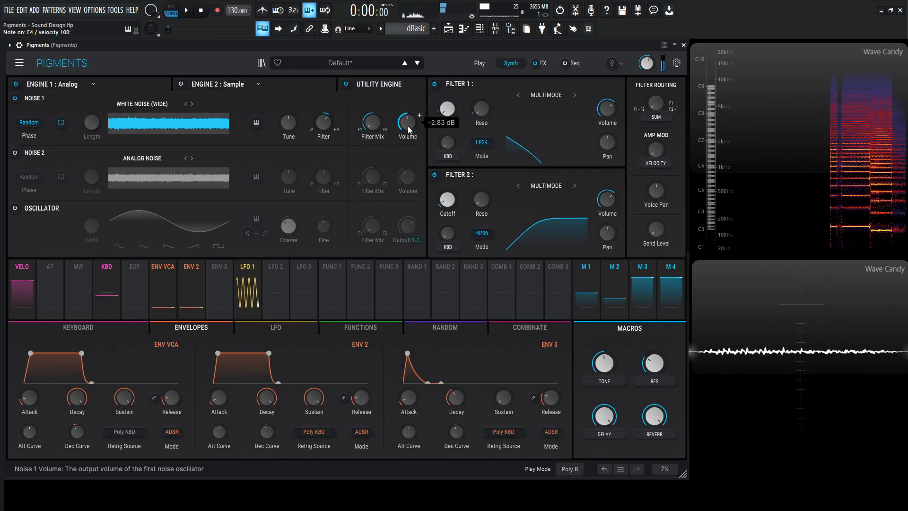
drag(407, 122, 406, 106)
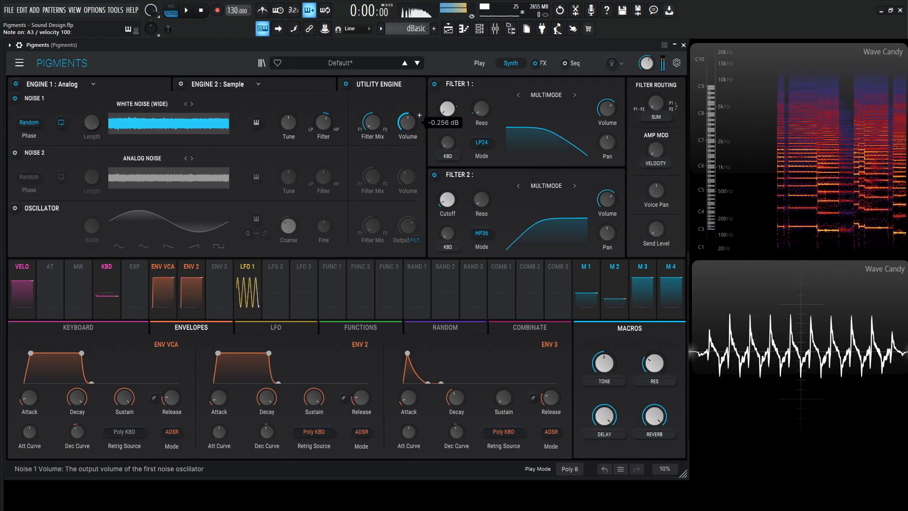
drag(407, 120, 407, 115)
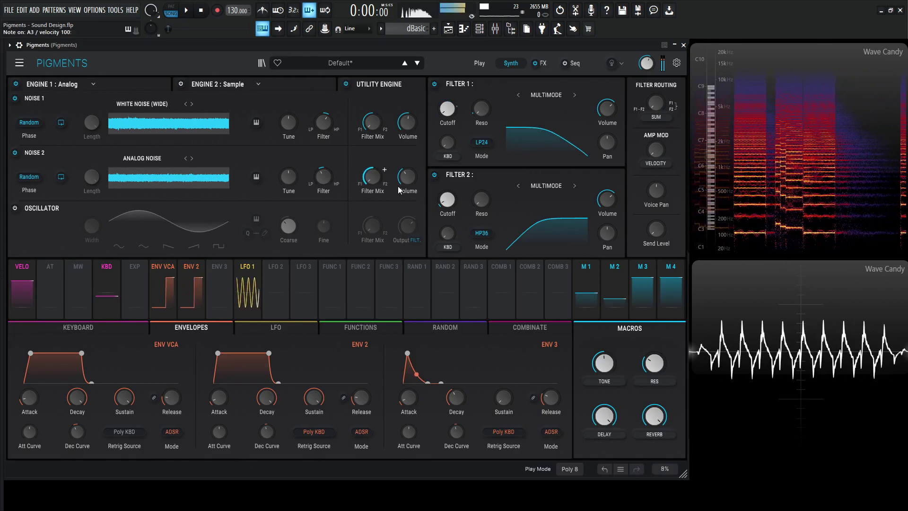
Set the Analog Noise layer's volume and rebalance the breath layer while auditioning.
drag(406, 177, 406, 183)
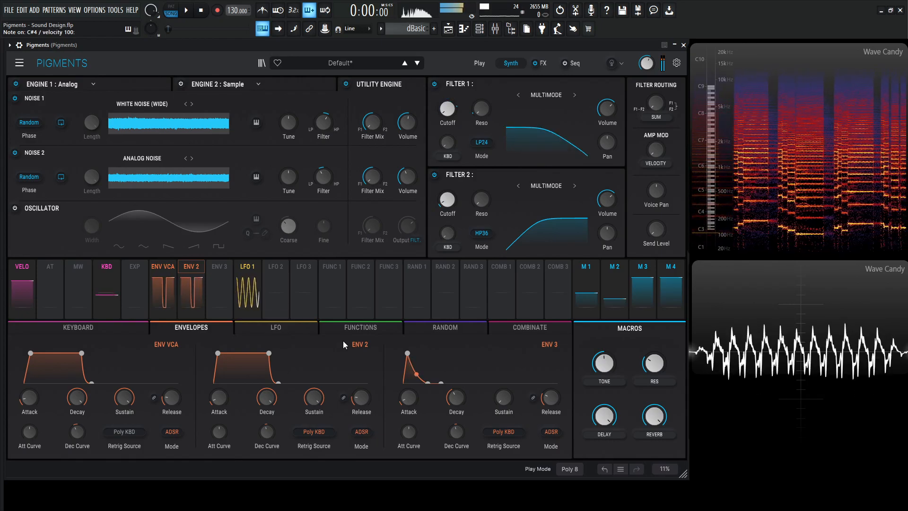
mouse_move(447, 201)
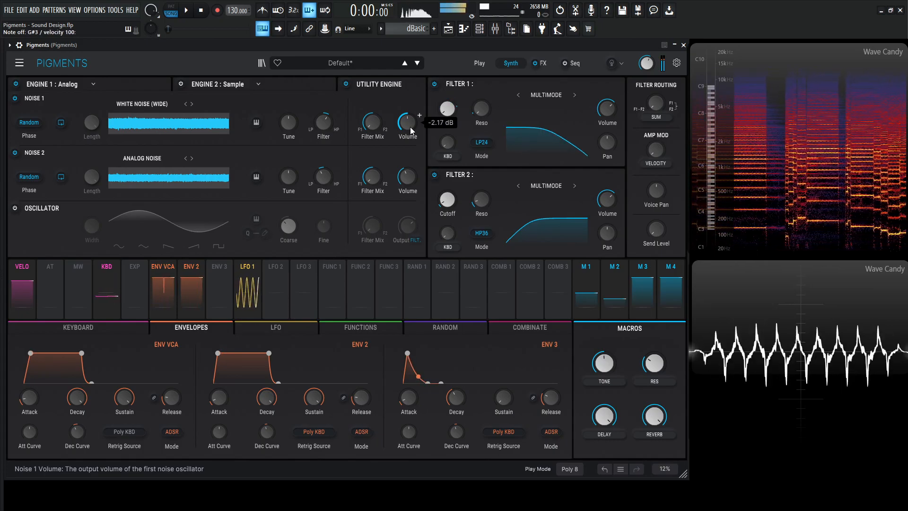
drag(602, 363, 602, 371)
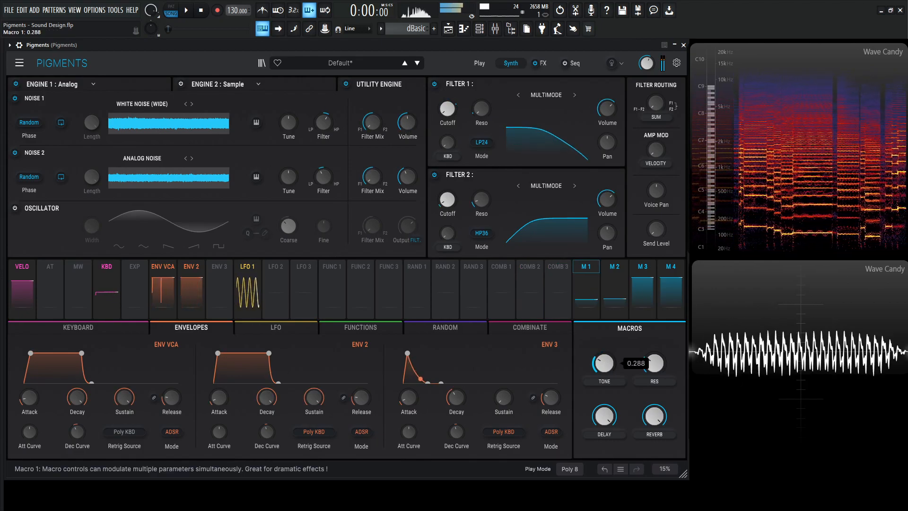
Audition the Tone macro, then raise Oscillator 2's Width to about 0.93.
drag(602, 363, 602, 356)
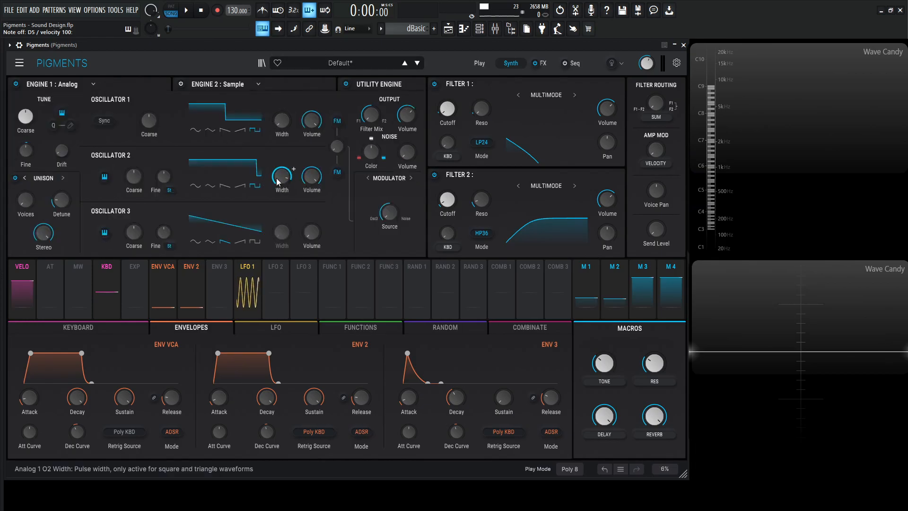
drag(280, 174, 281, 169)
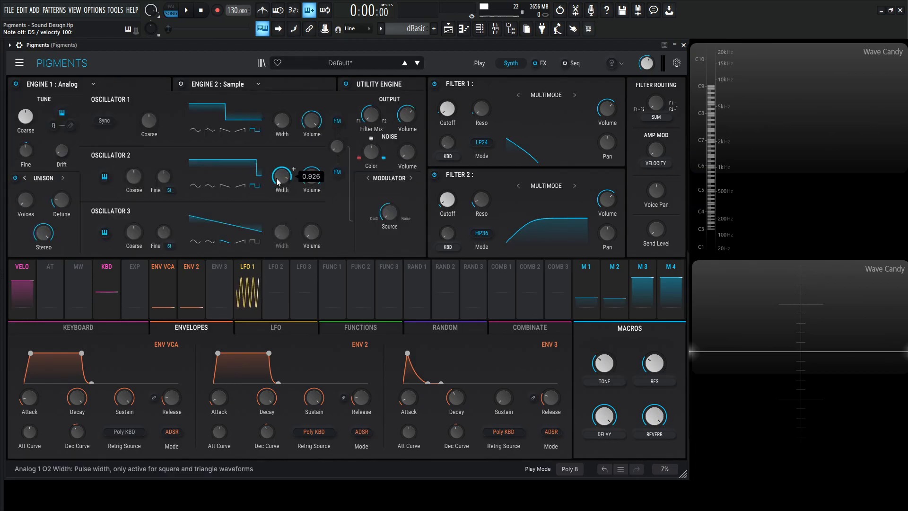